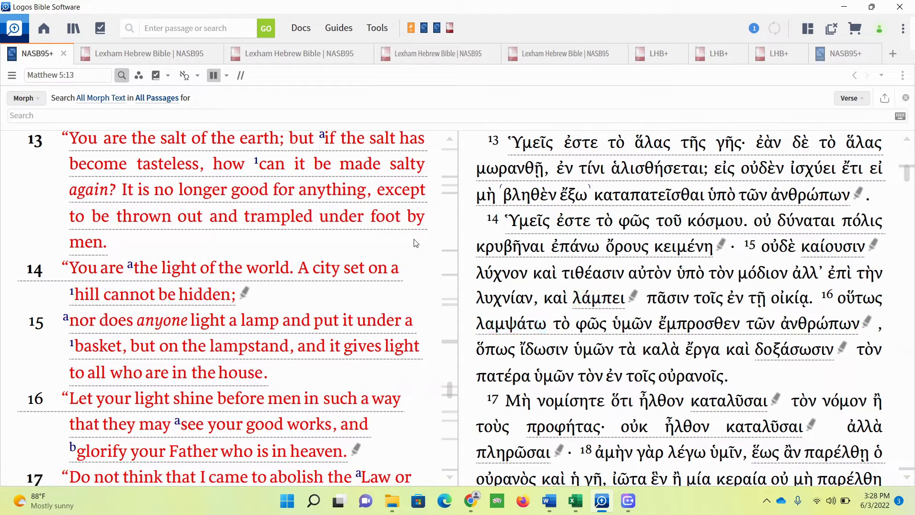
pyautogui.moveTo(423, 260)
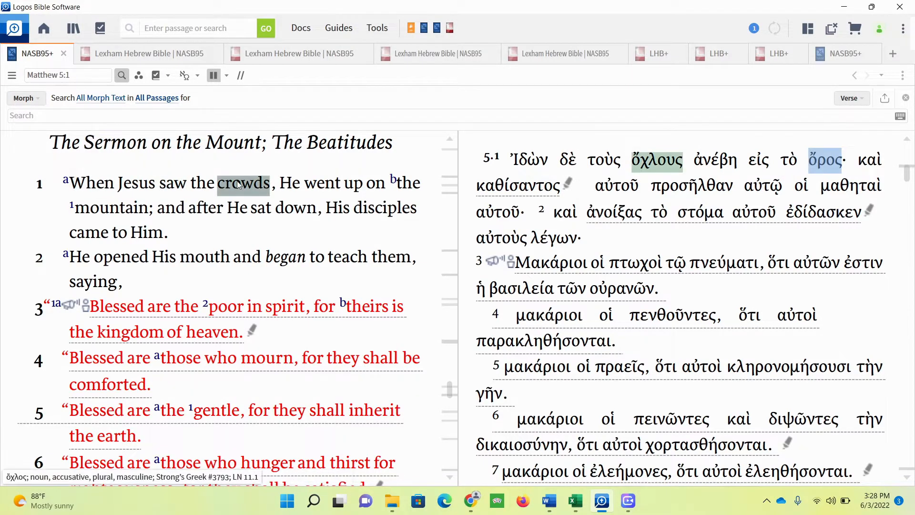
pyautogui.moveTo(136, 192)
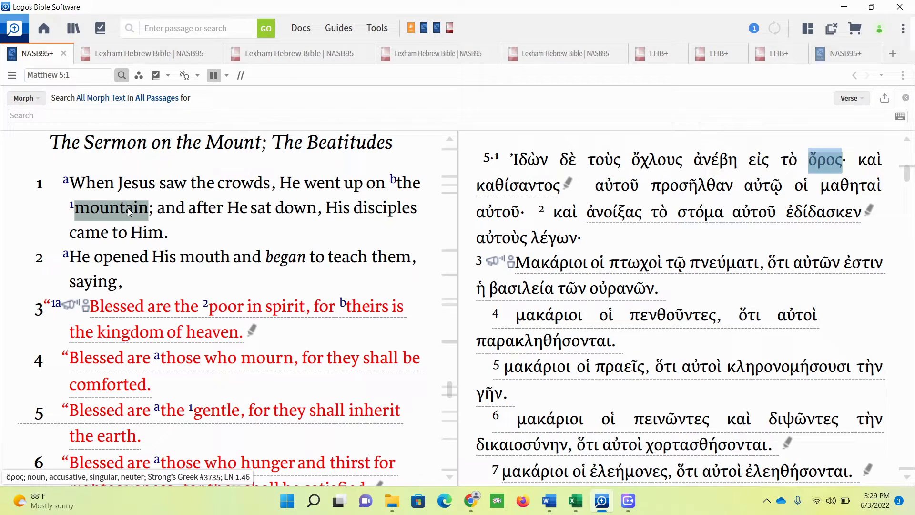
pyautogui.moveTo(237, 213)
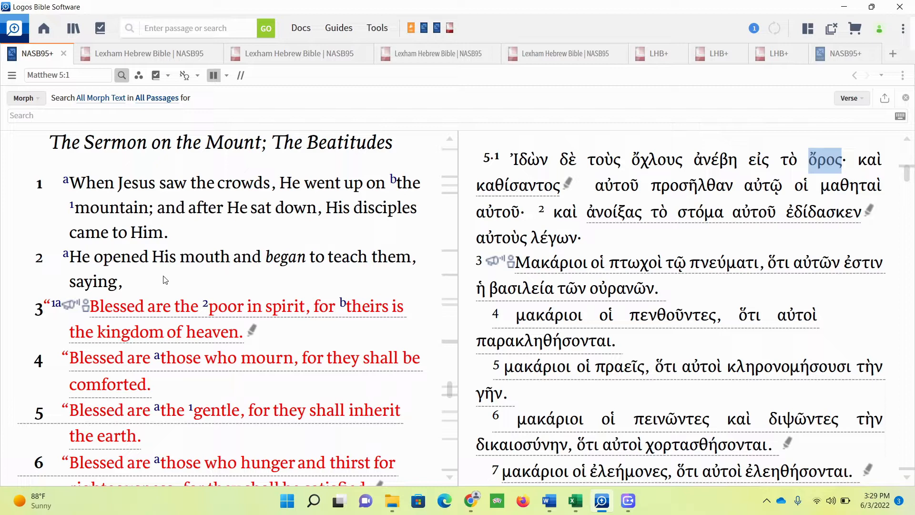
# Step: Switch to Leviticus 2:12–16 on salted grain offerings, Lexham Hebrew Bible beside NASB95
pyautogui.scroll(-3)
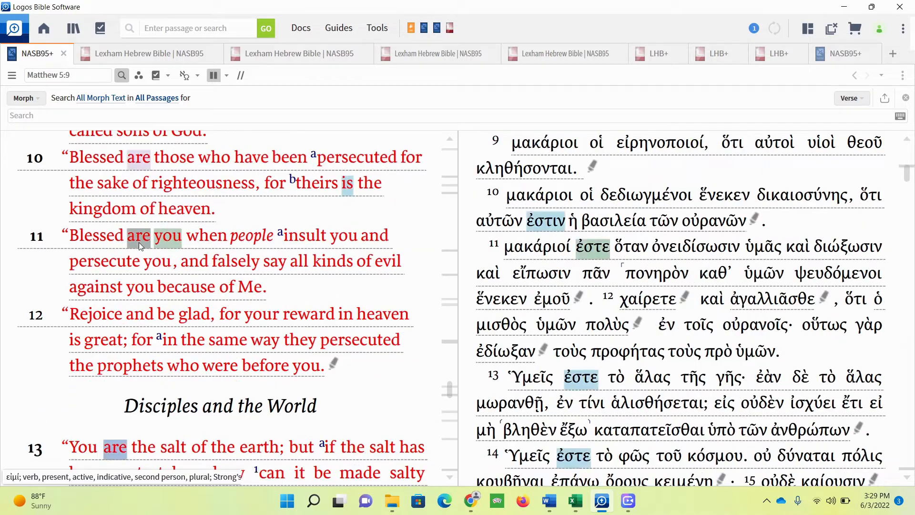
pyautogui.scroll(-3)
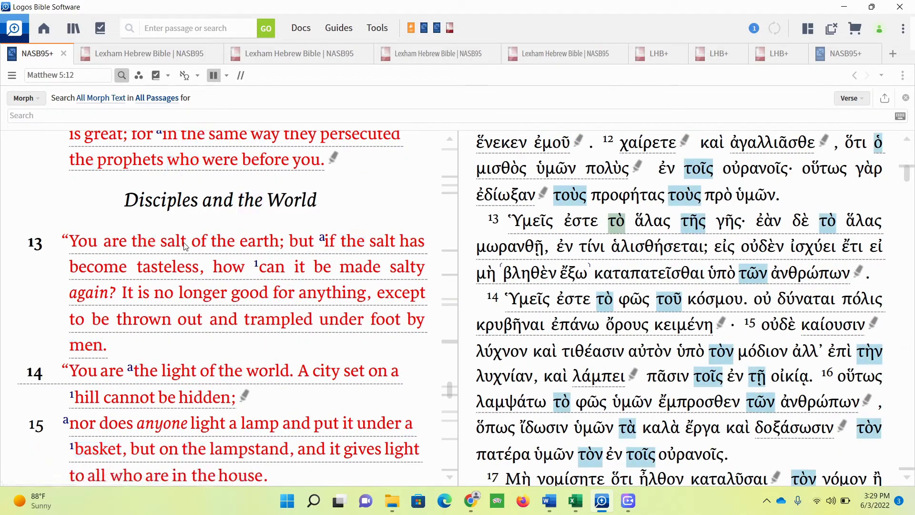
pyautogui.click(172, 241)
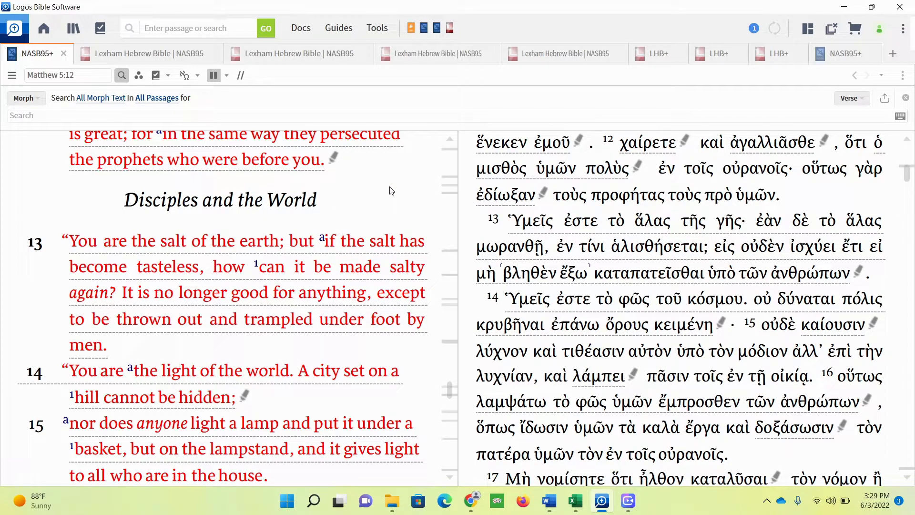
pyautogui.click(139, 53)
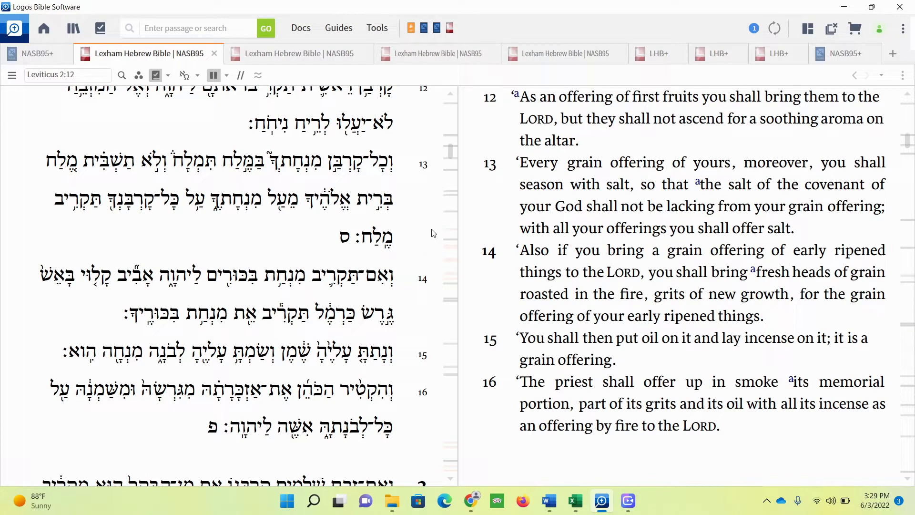
pyautogui.moveTo(434, 227)
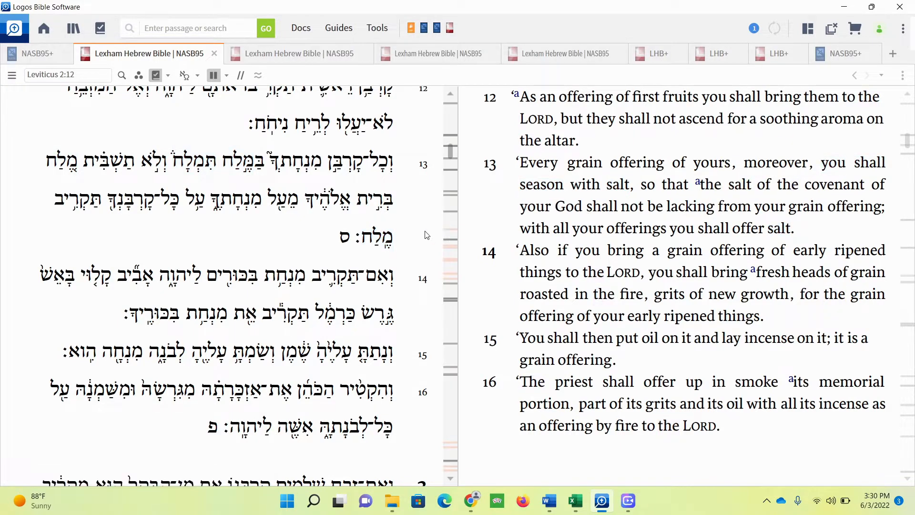
pyautogui.moveTo(230, 229)
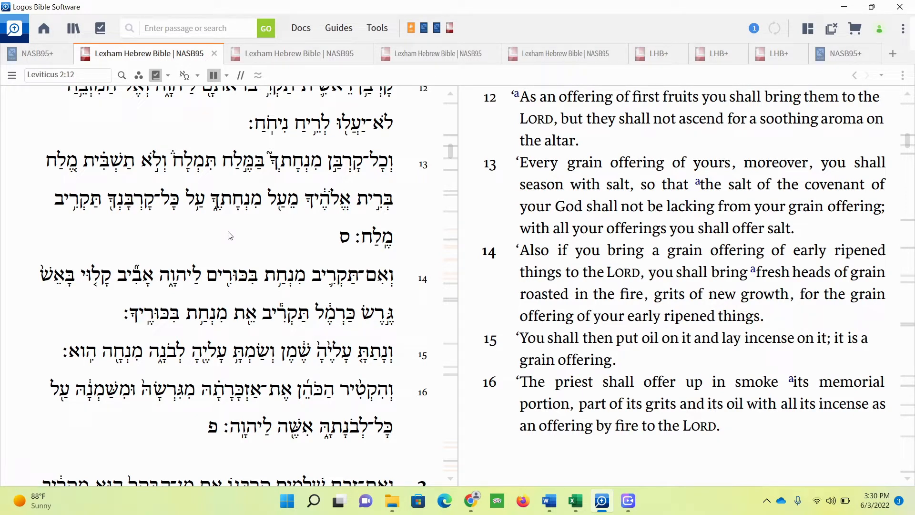
pyautogui.moveTo(295, 63)
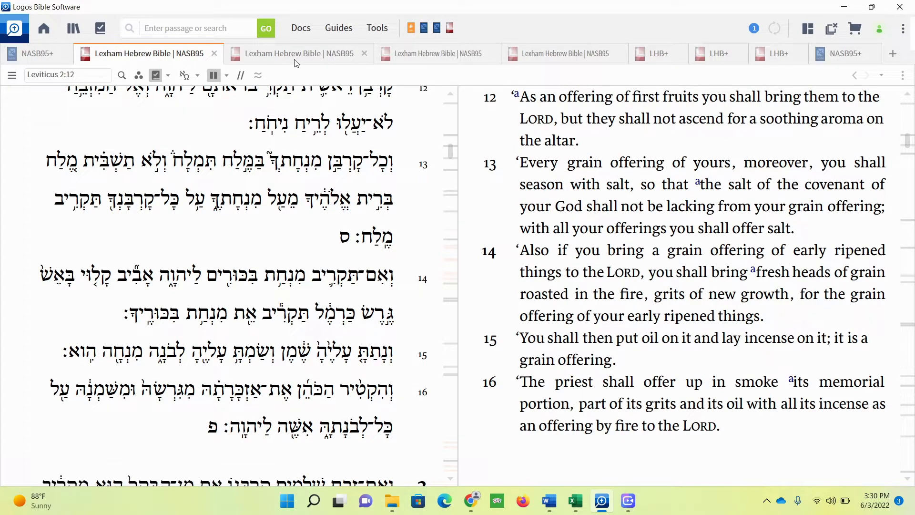
# Step: Switch to Numbers 18:16–20 with verse 19's everlasting covenant of salt, Hebrew beside NASB95
pyautogui.click(293, 54)
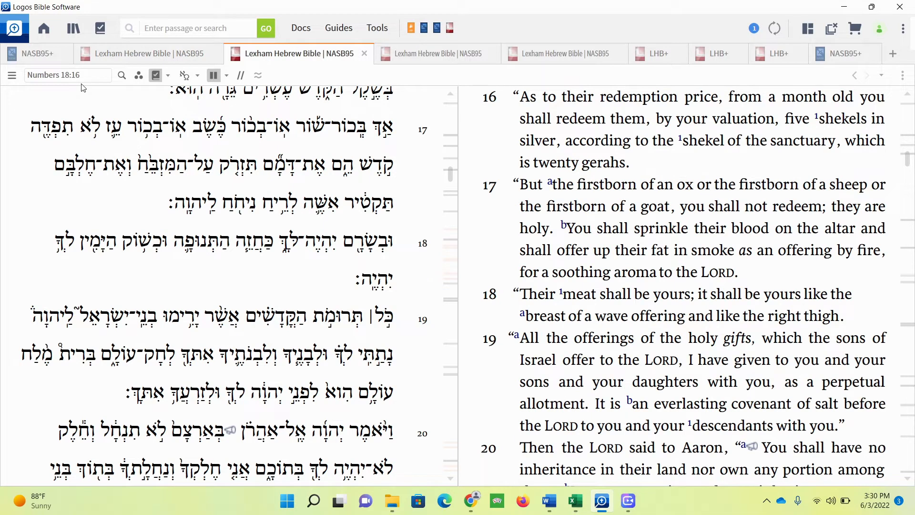
pyautogui.moveTo(614, 344)
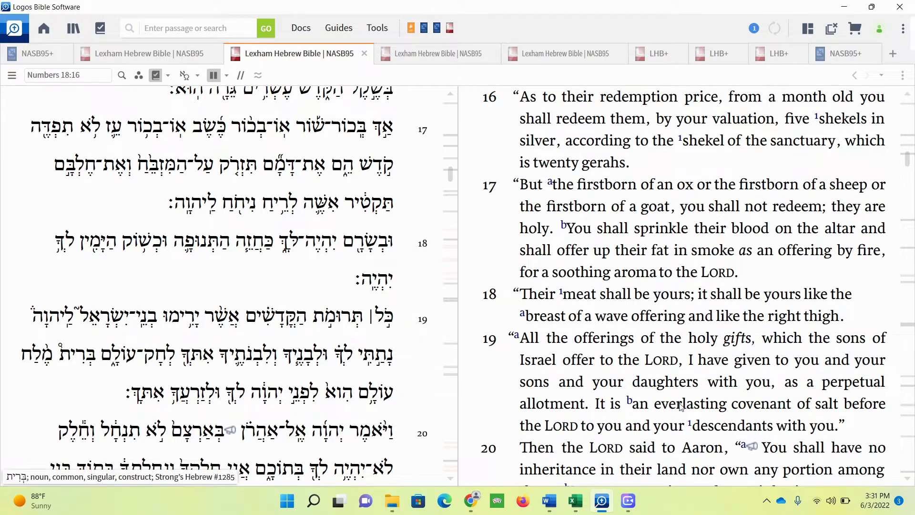
pyautogui.moveTo(830, 412)
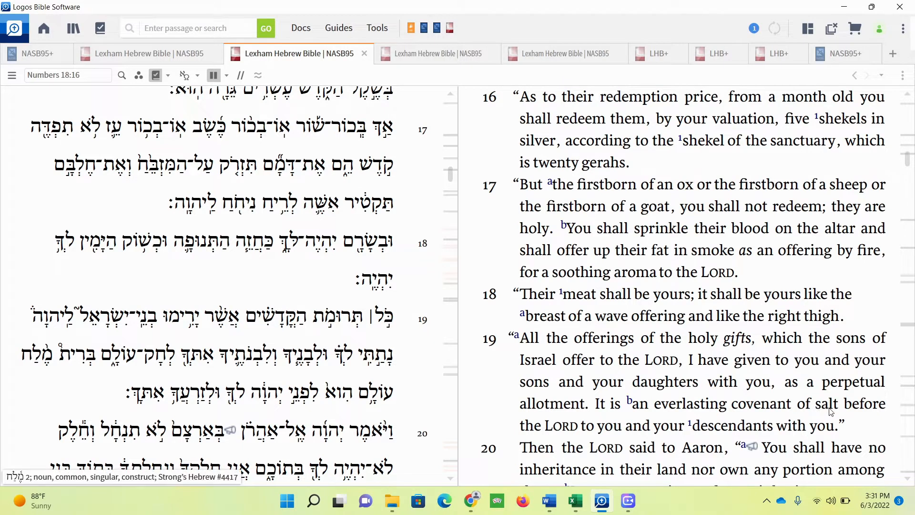
pyautogui.moveTo(687, 430)
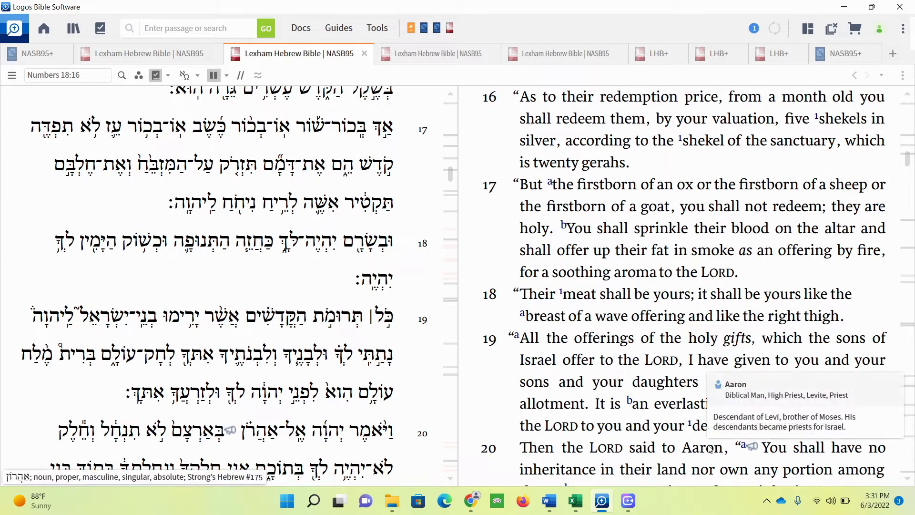
pyautogui.moveTo(414, 266)
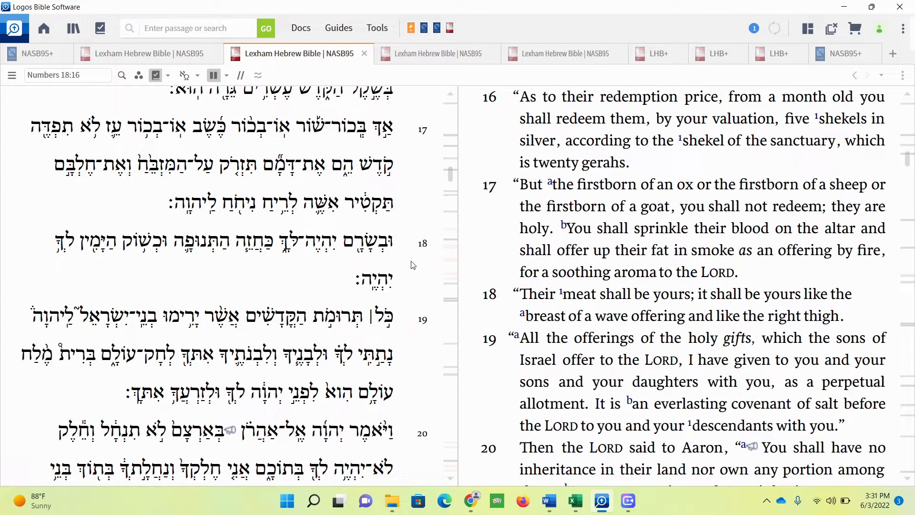
pyautogui.moveTo(429, 219)
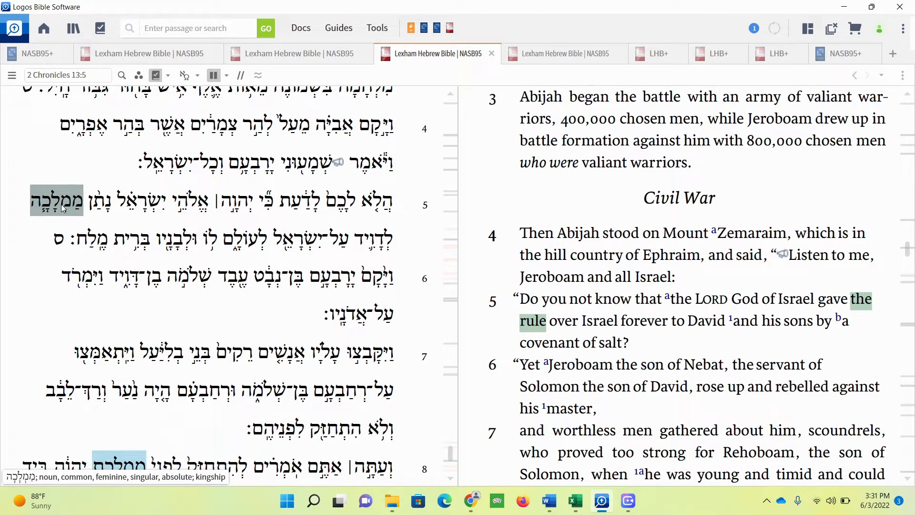
pyautogui.moveTo(68, 209)
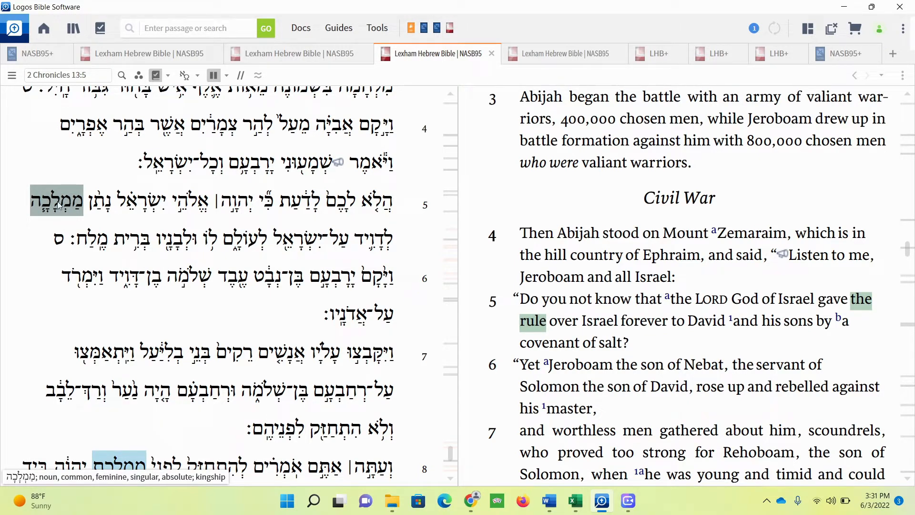
pyautogui.moveTo(86, 194)
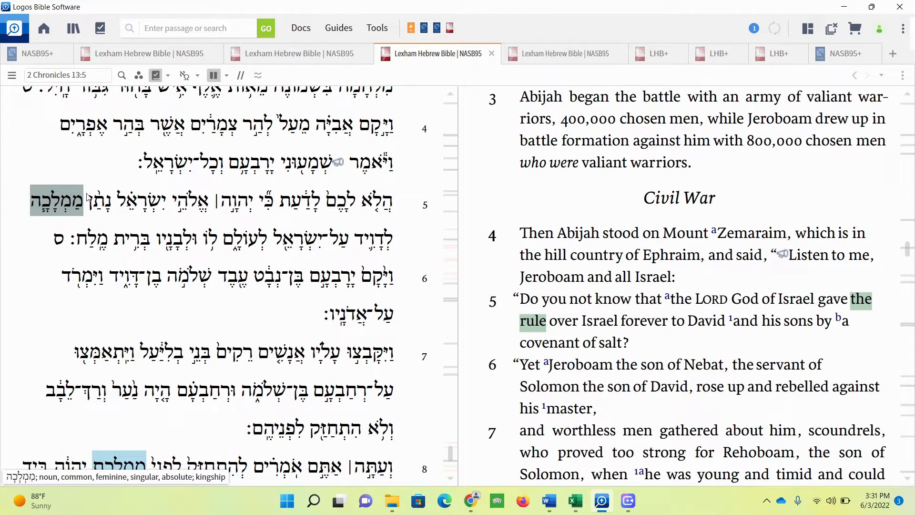
pyautogui.moveTo(540, 328)
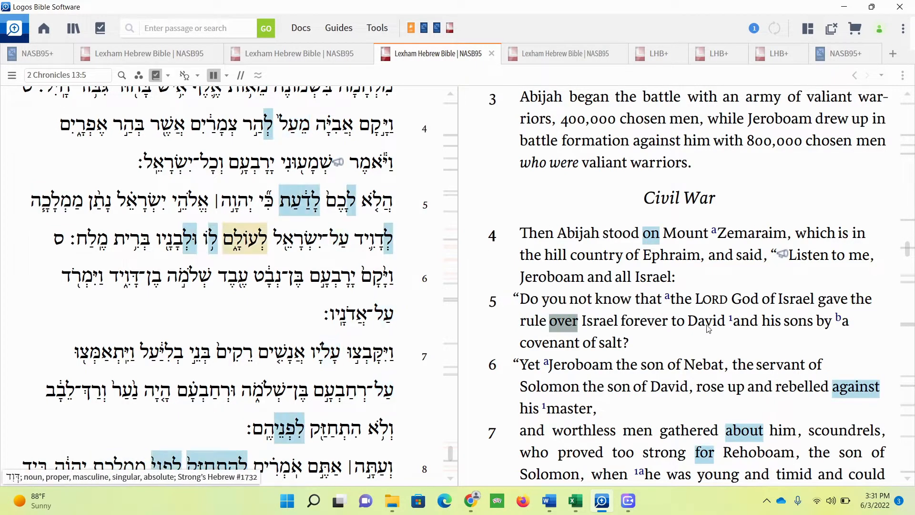
pyautogui.moveTo(705, 320)
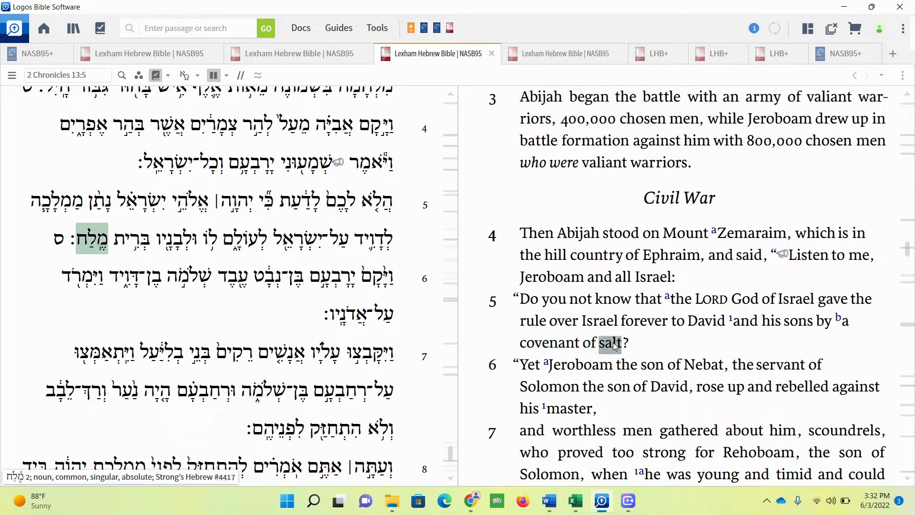
pyautogui.moveTo(719, 327)
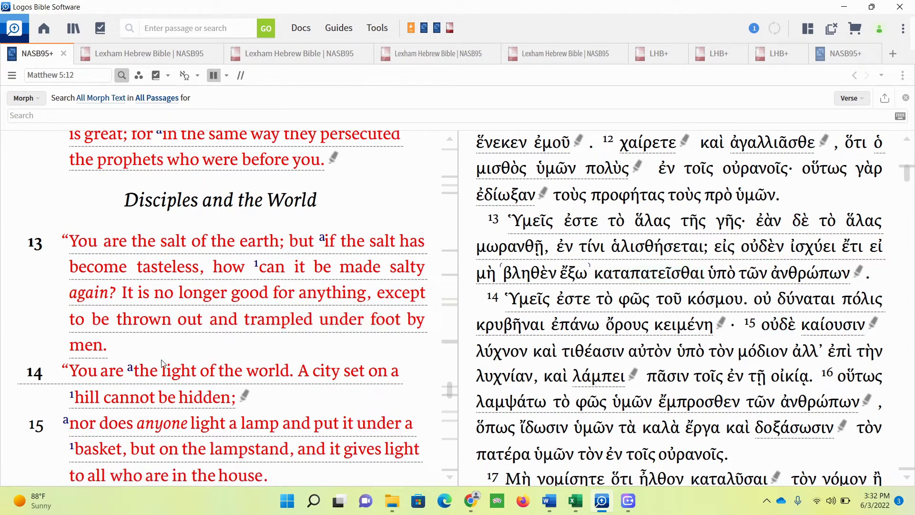
pyautogui.moveTo(172, 354)
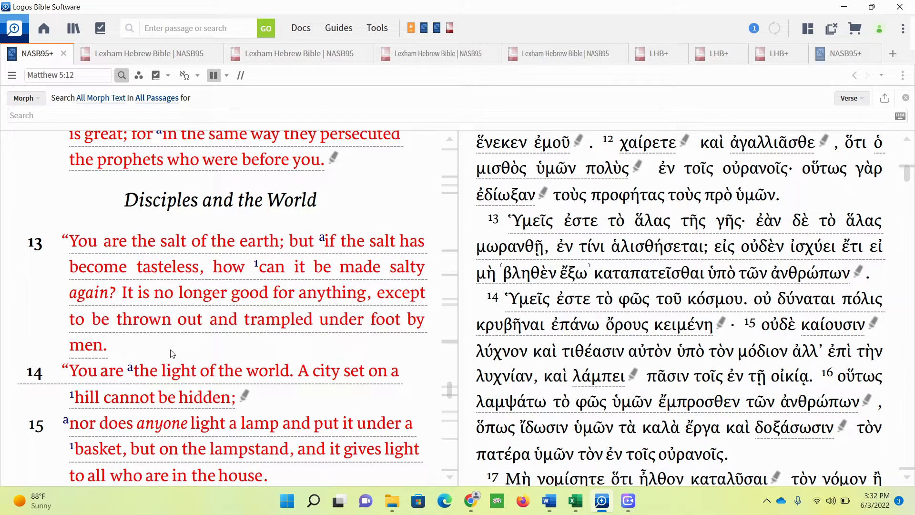
pyautogui.moveTo(146, 350)
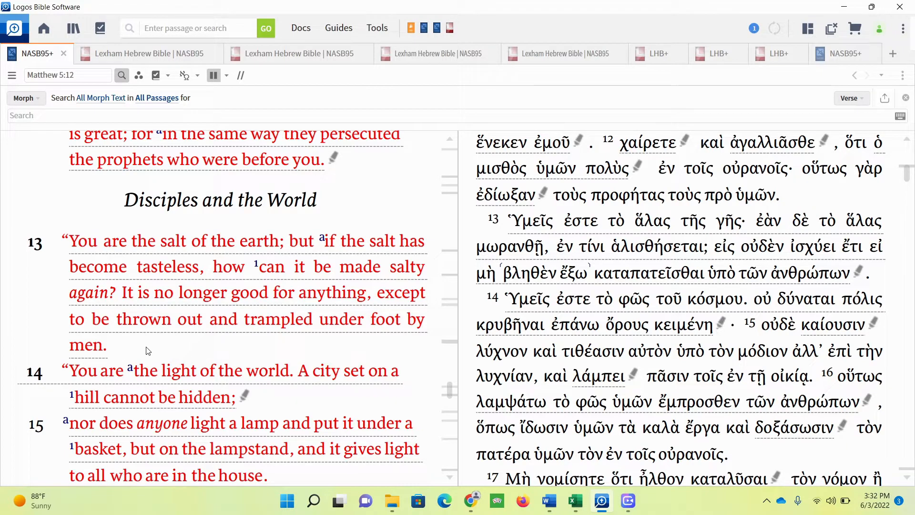
pyautogui.moveTo(157, 345)
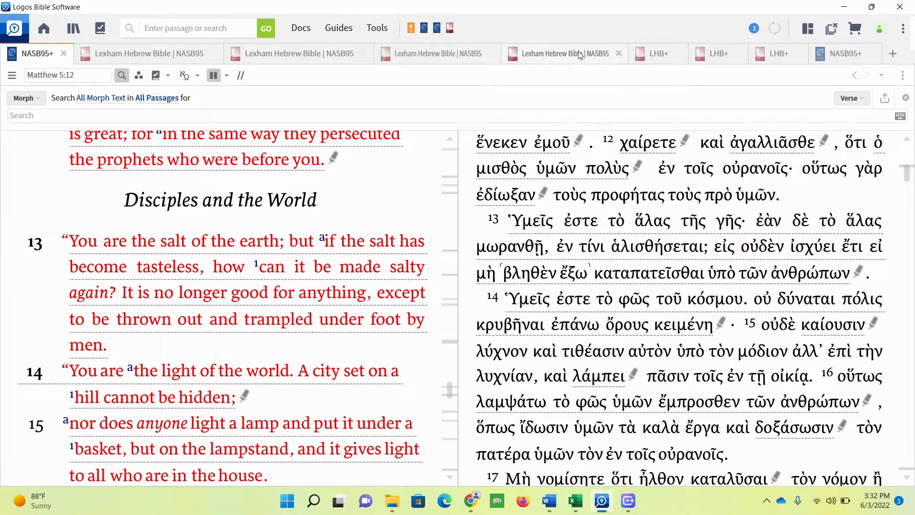
# Step: Switch to Leviticus 26:15–20 in the Lexham Hebrew Bible beside NASB95
pyautogui.click(560, 53)
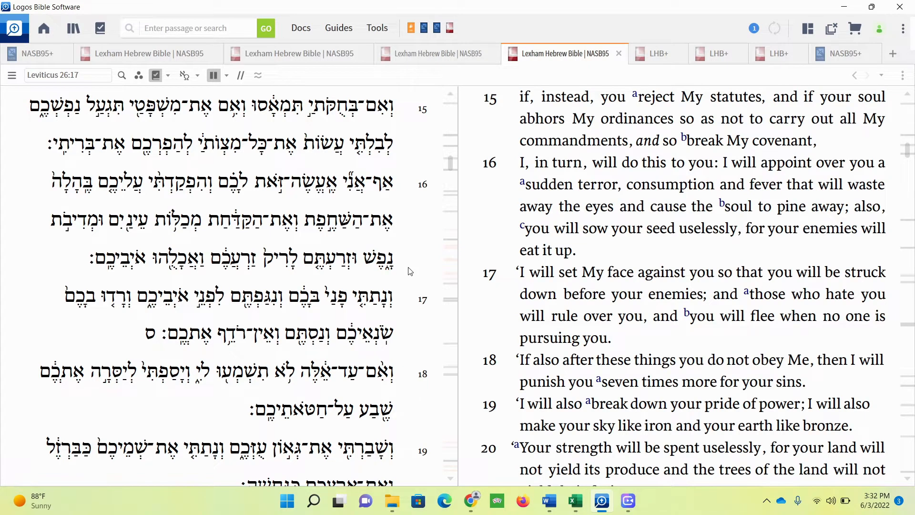
pyautogui.moveTo(655, 278)
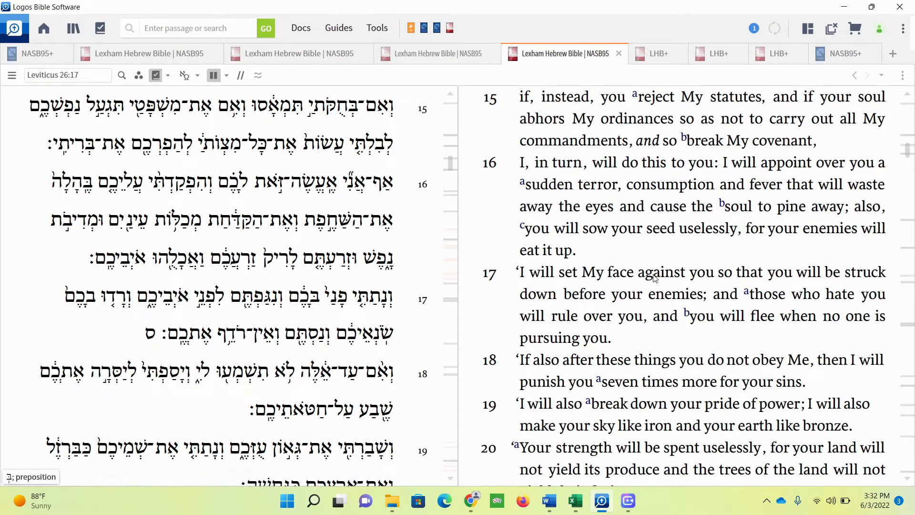
pyautogui.moveTo(643, 302)
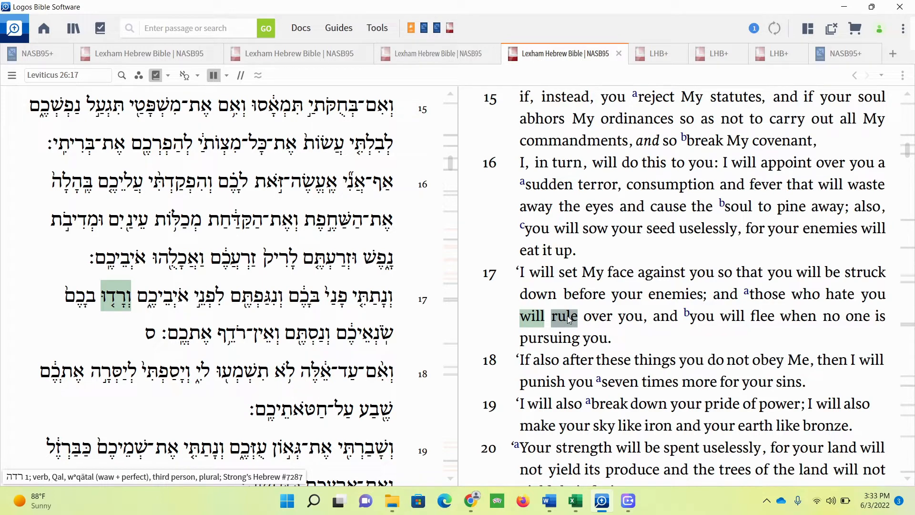
pyautogui.moveTo(646, 315)
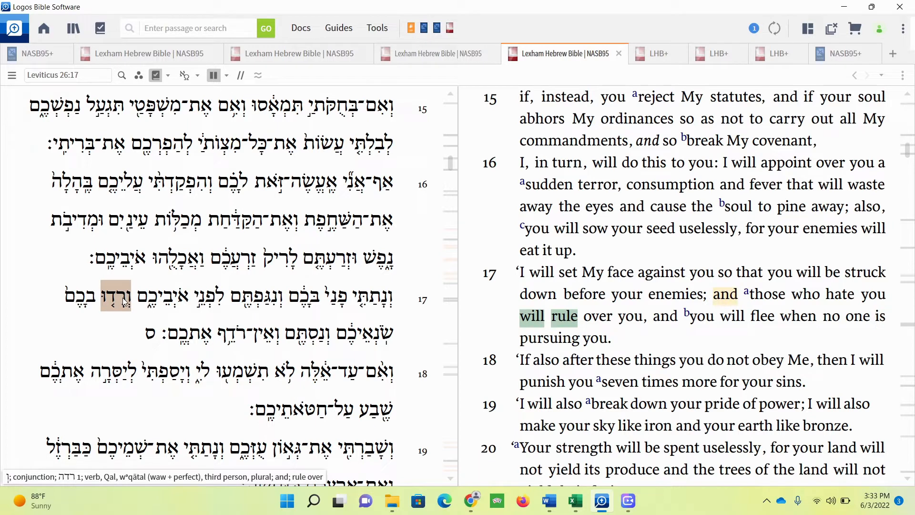
# Step: Trace verse 17's 'will rule' to Hebrew rdh, visit Matthew 5, and return to Leviticus 26
pyautogui.click(117, 298)
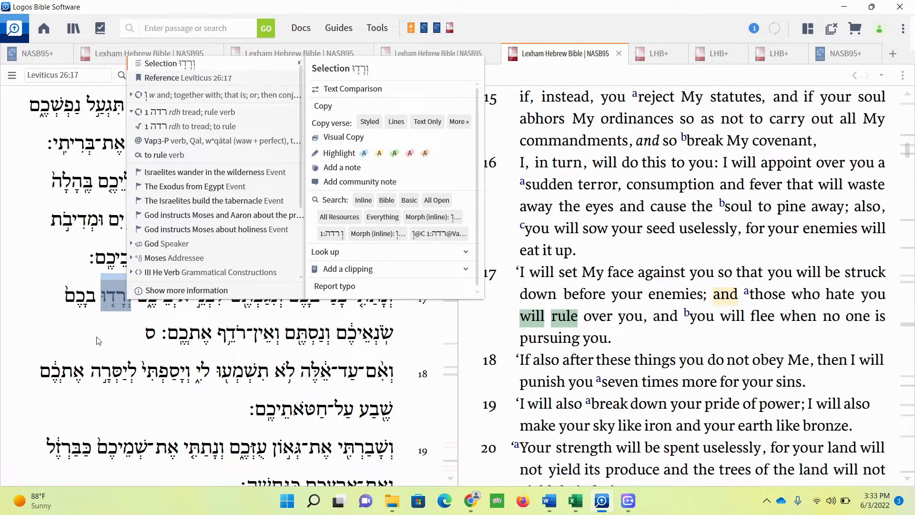
pyautogui.moveTo(37, 53)
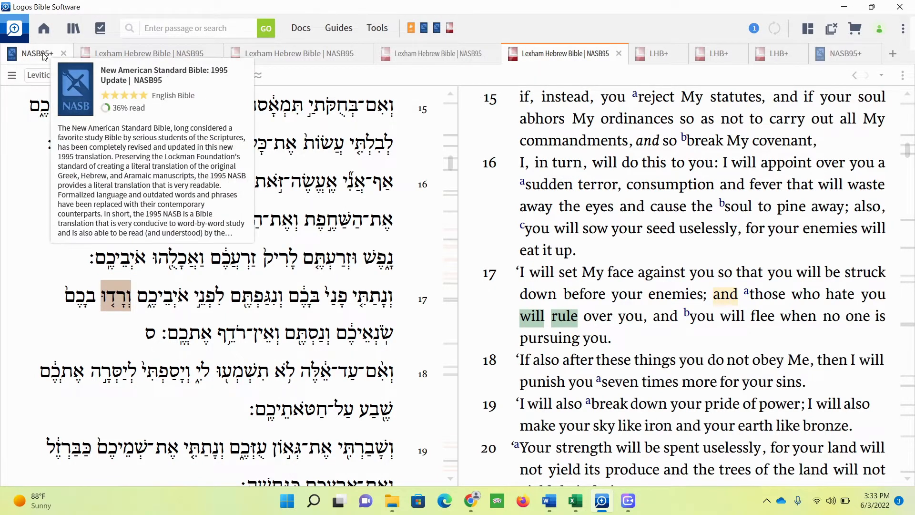
pyautogui.click(37, 53)
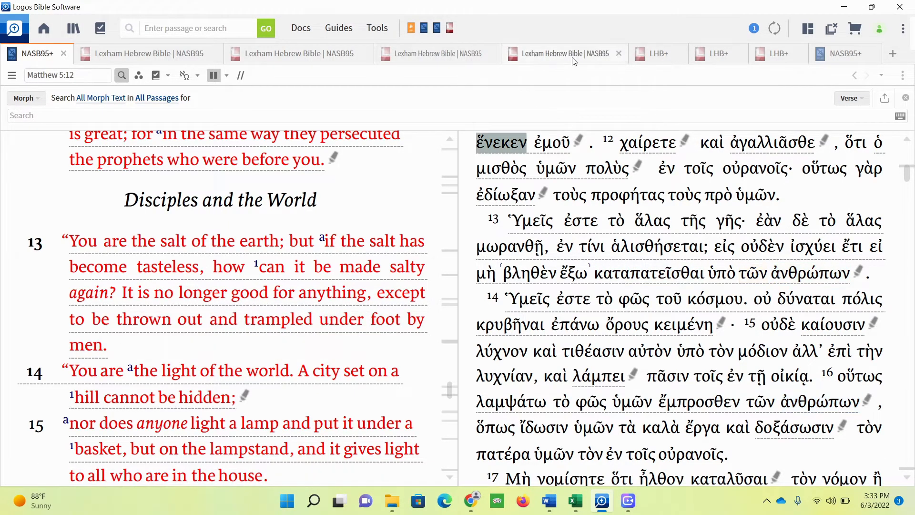
pyautogui.click(564, 54)
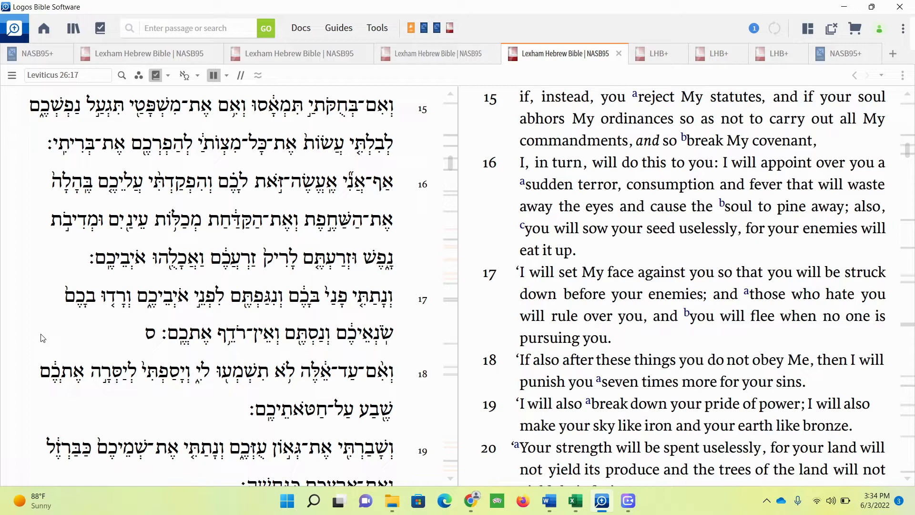
pyautogui.moveTo(40, 326)
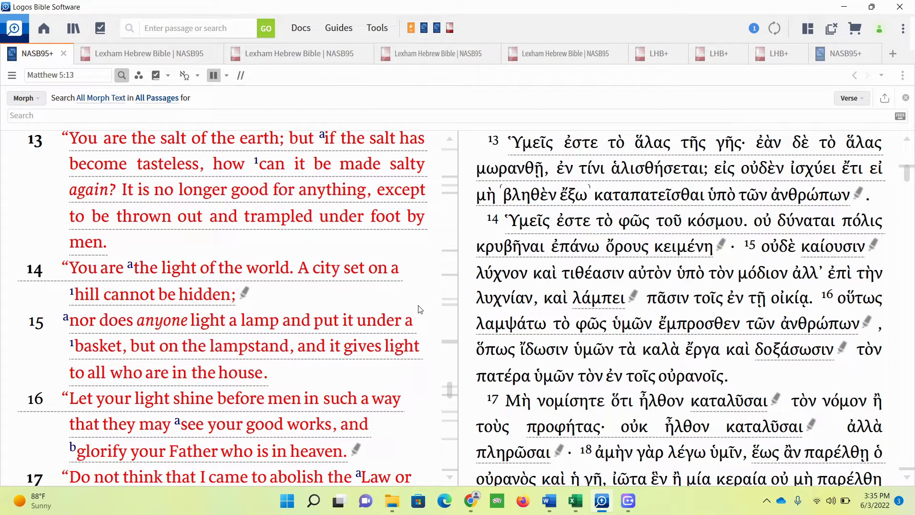
pyautogui.click(433, 54)
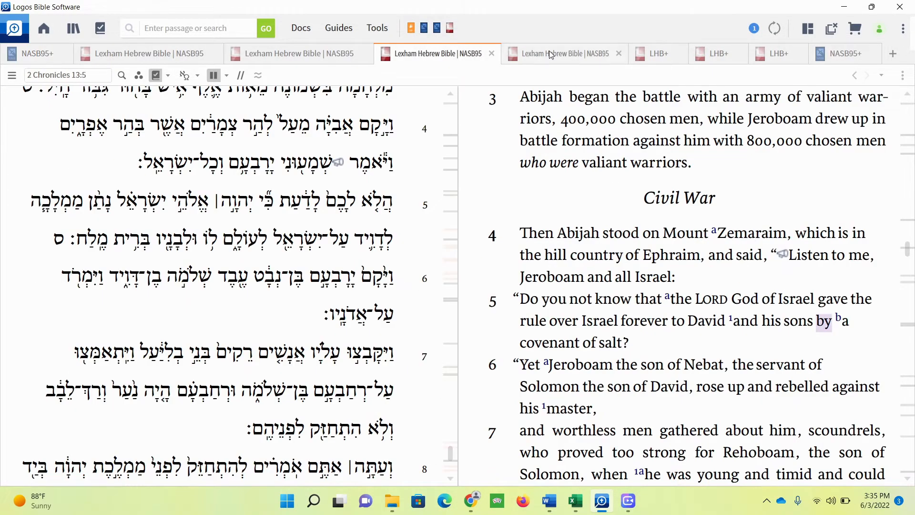
pyautogui.click(659, 53)
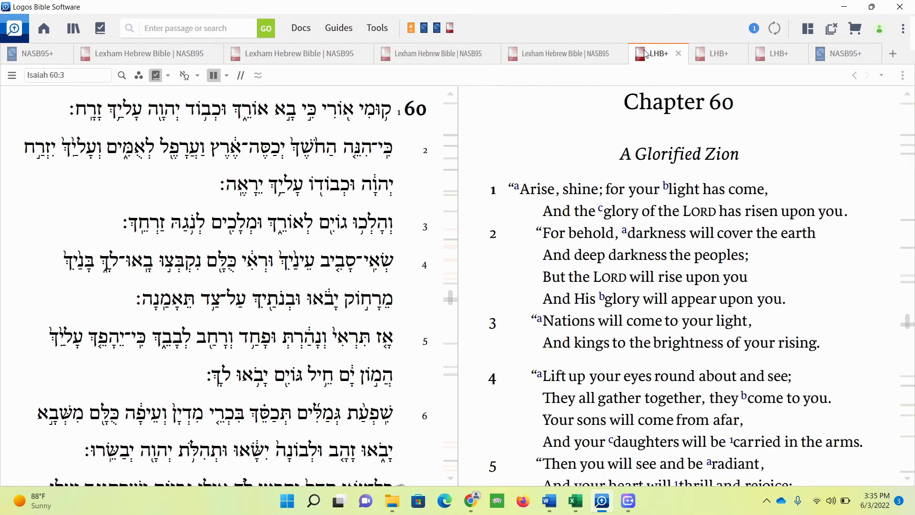
pyautogui.moveTo(724, 162)
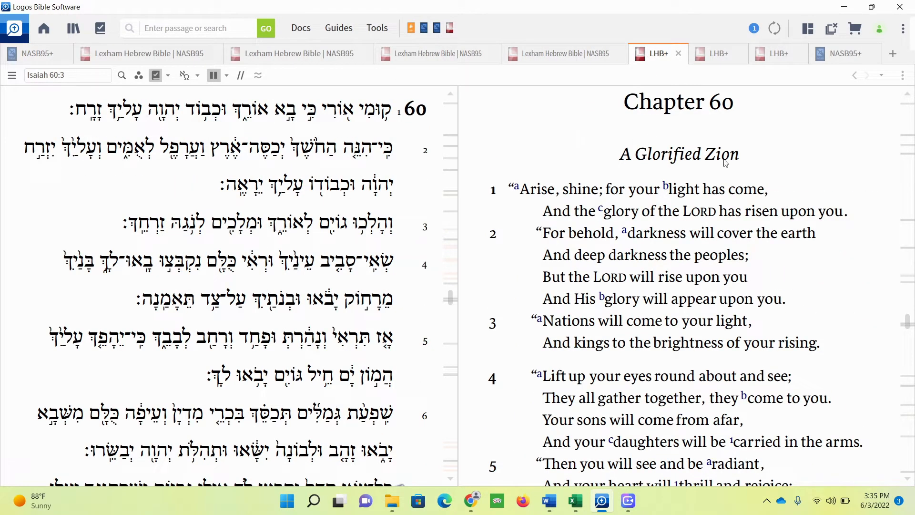
pyautogui.moveTo(762, 160)
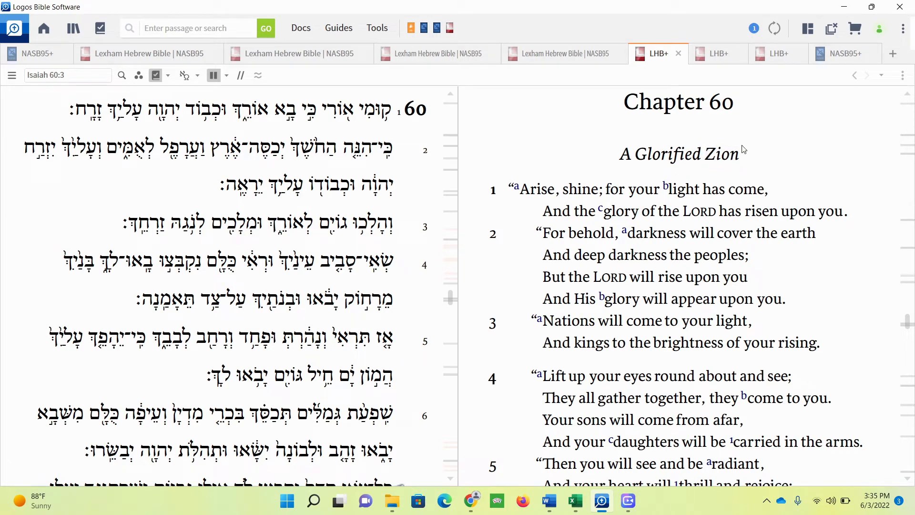
pyautogui.moveTo(768, 146)
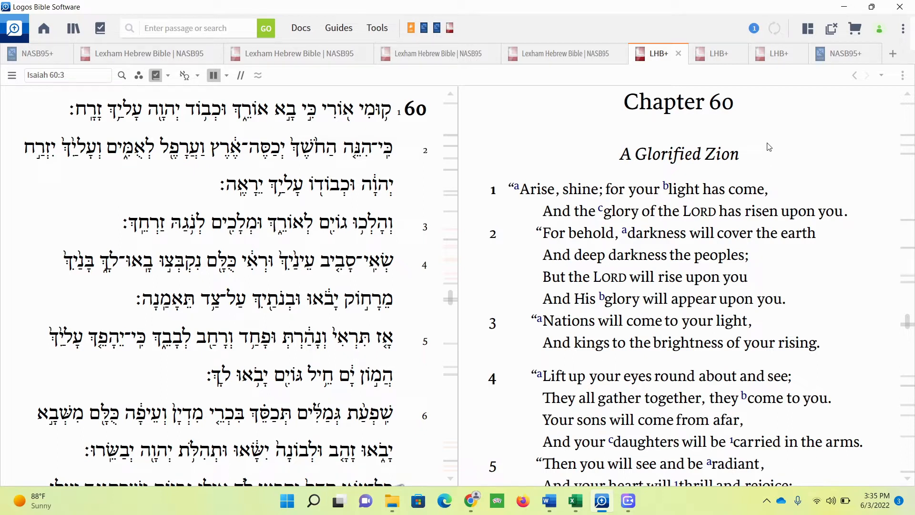
pyautogui.moveTo(542, 195)
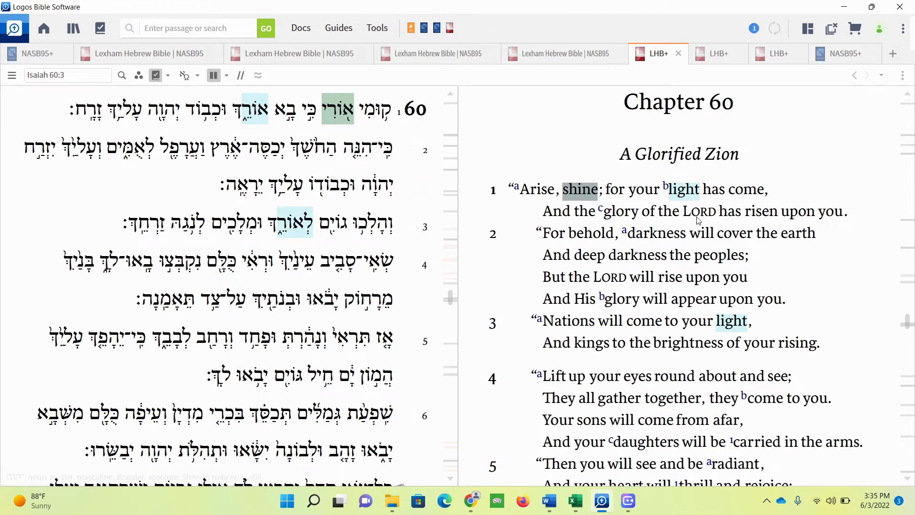
pyautogui.moveTo(578, 240)
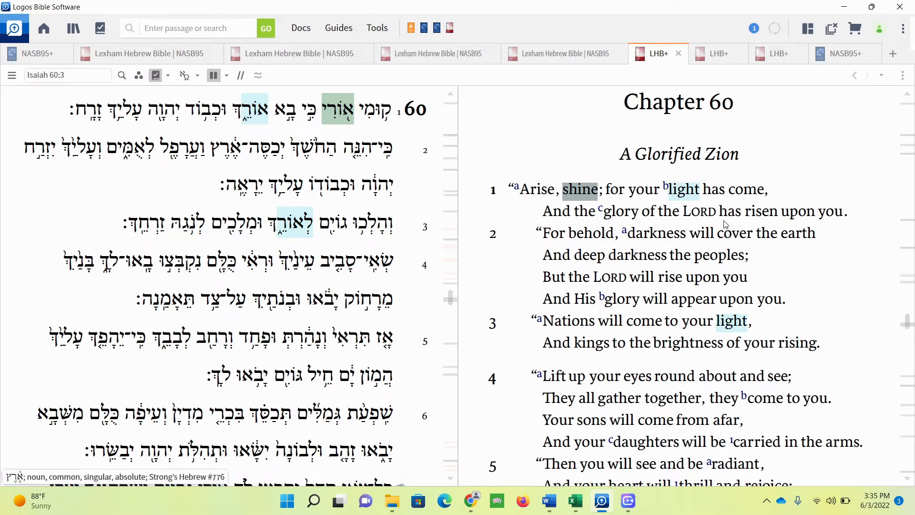
pyautogui.moveTo(591, 259)
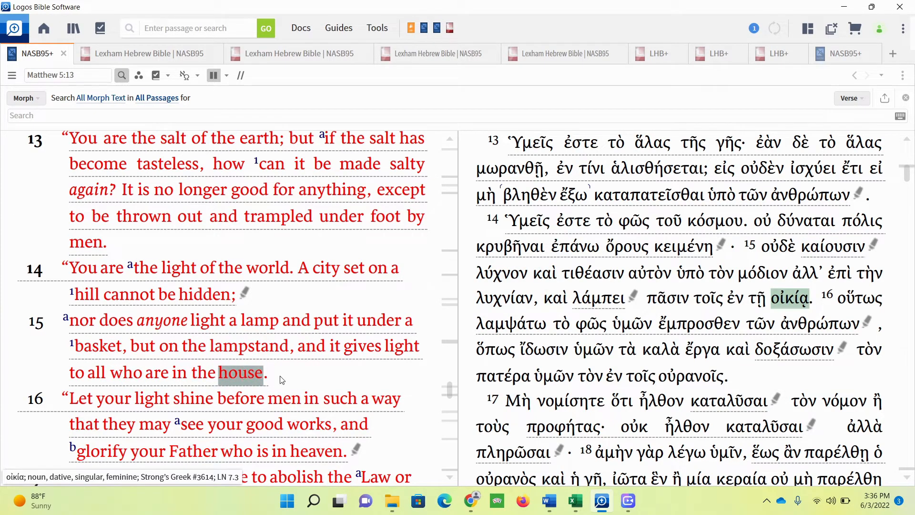
pyautogui.moveTo(322, 381)
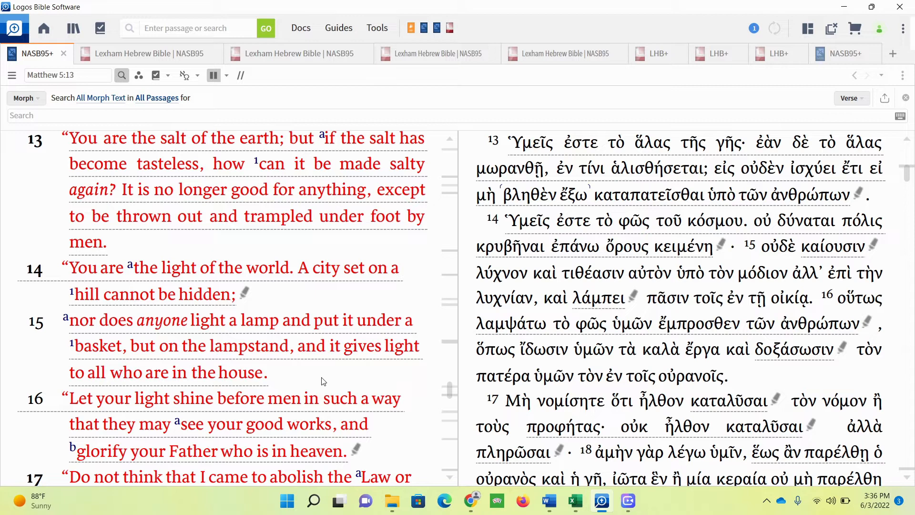
pyautogui.moveTo(312, 374)
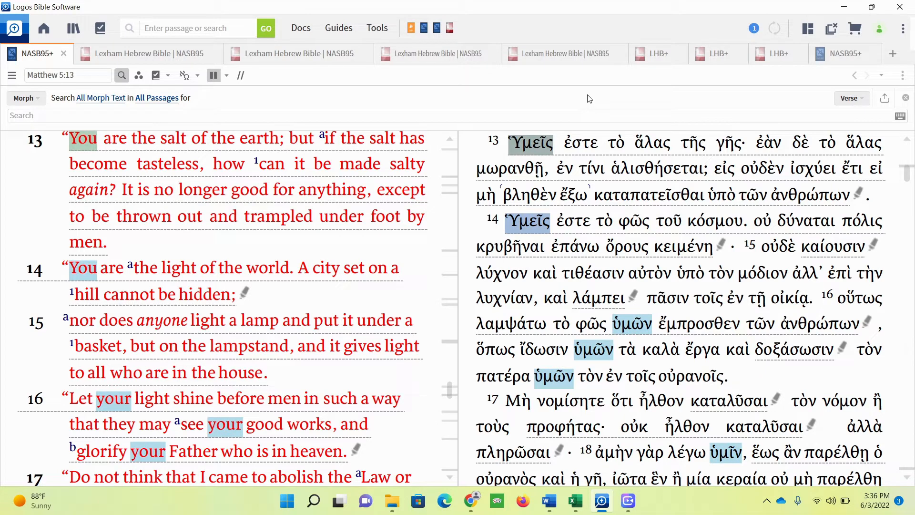
pyautogui.moveTo(585, 95)
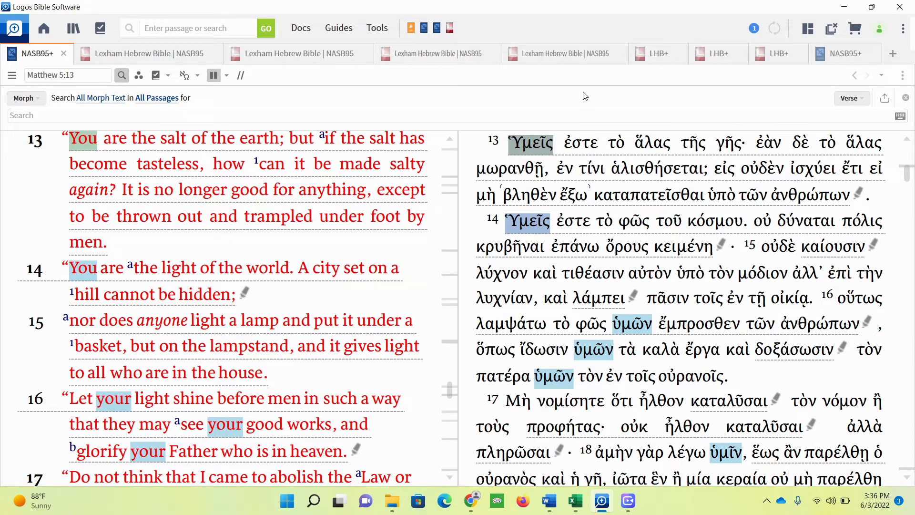
# Step: Switch to 1 Kings 15:1–6, Abijam's reign over Judah, Hebrew beside NASB95
pyautogui.click(718, 53)
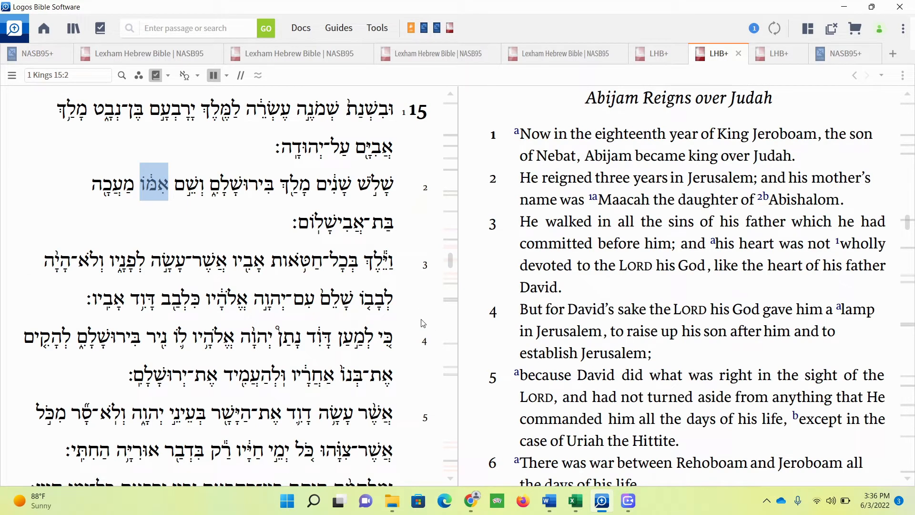
pyautogui.moveTo(435, 308)
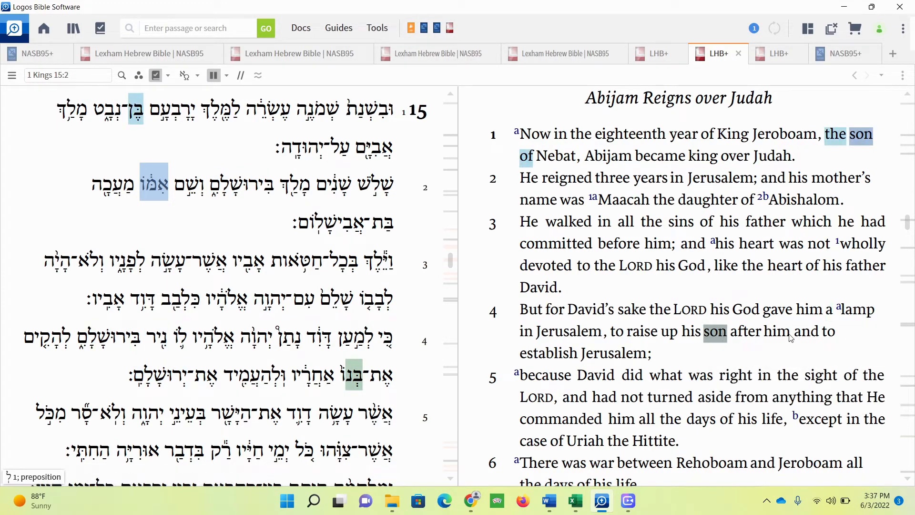
pyautogui.moveTo(608, 357)
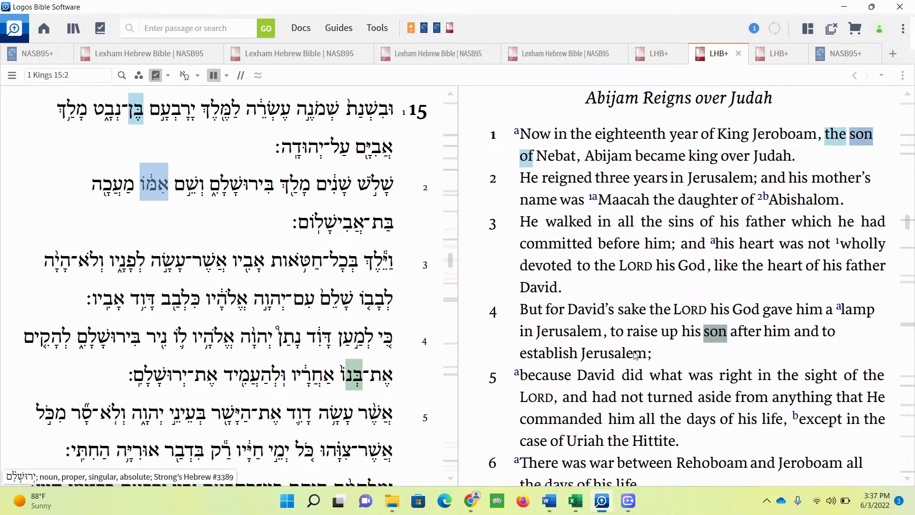
pyautogui.moveTo(614, 353)
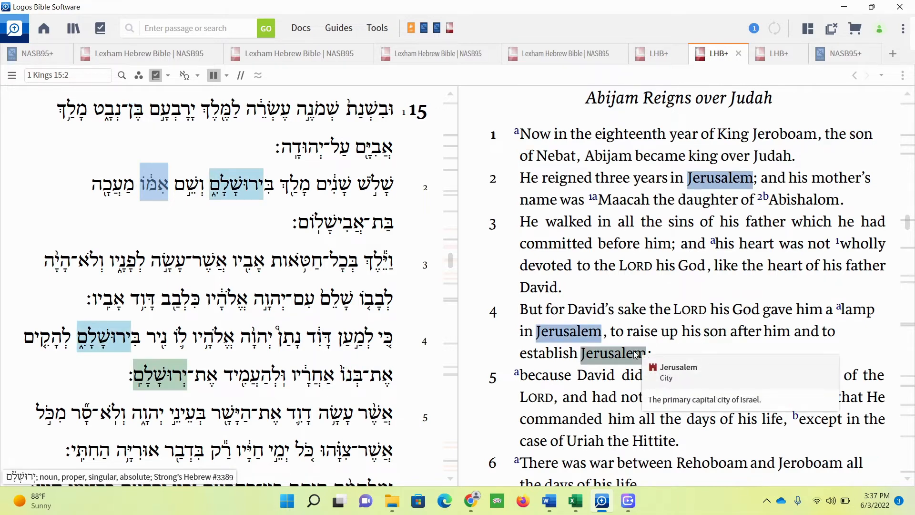
pyautogui.moveTo(779, 40)
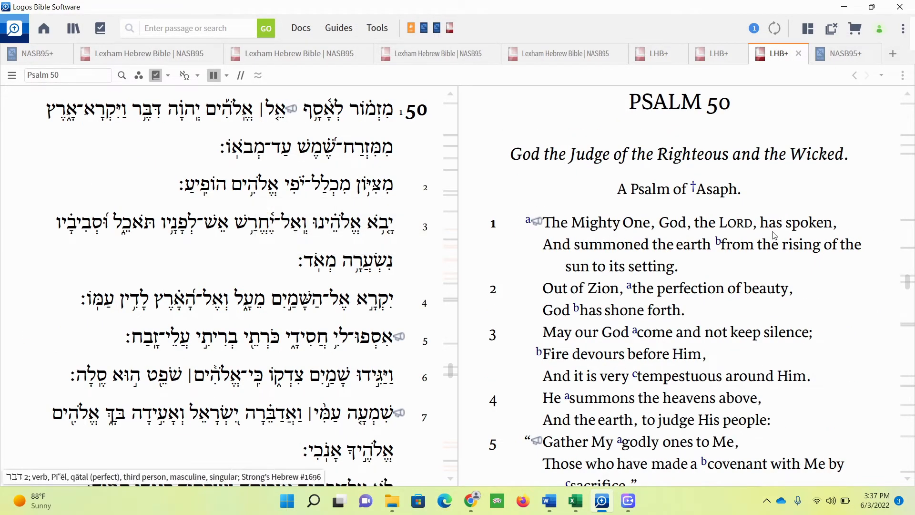
pyautogui.moveTo(684, 256)
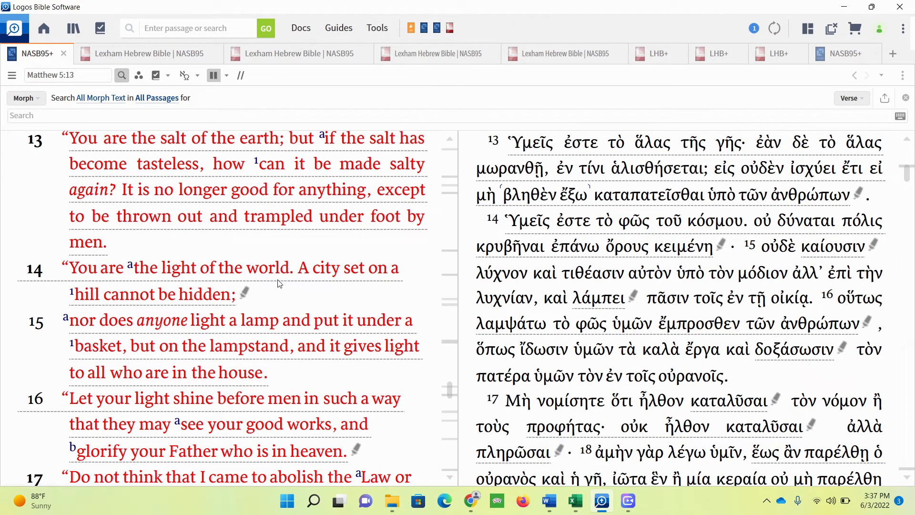
pyautogui.moveTo(271, 299)
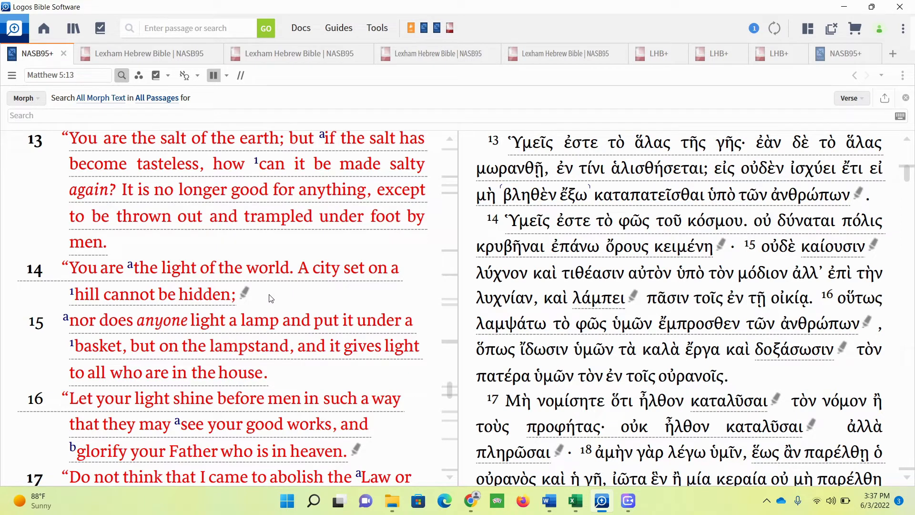
pyautogui.moveTo(267, 294)
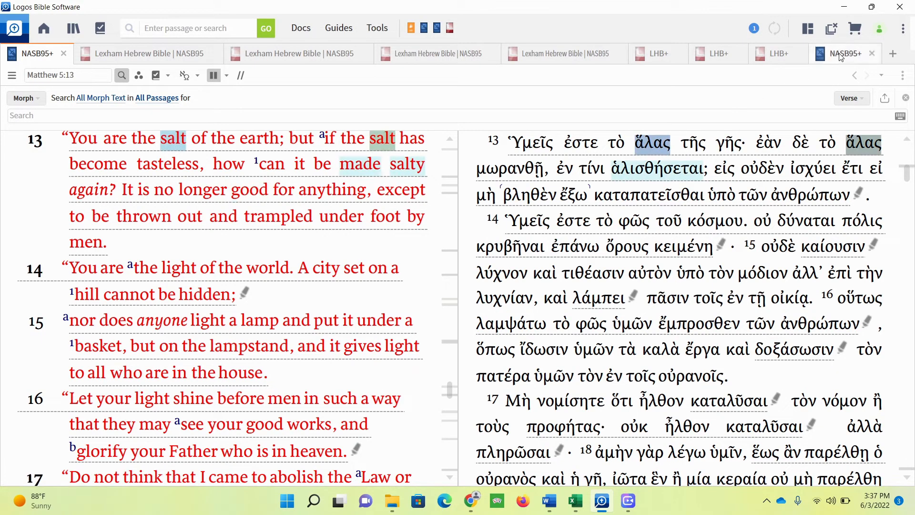
pyautogui.moveTo(840, 55)
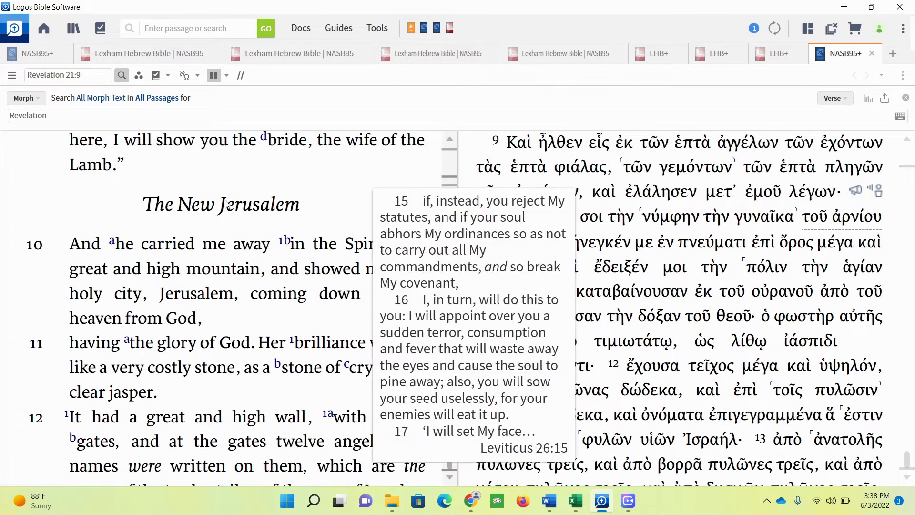
pyautogui.moveTo(362, 250)
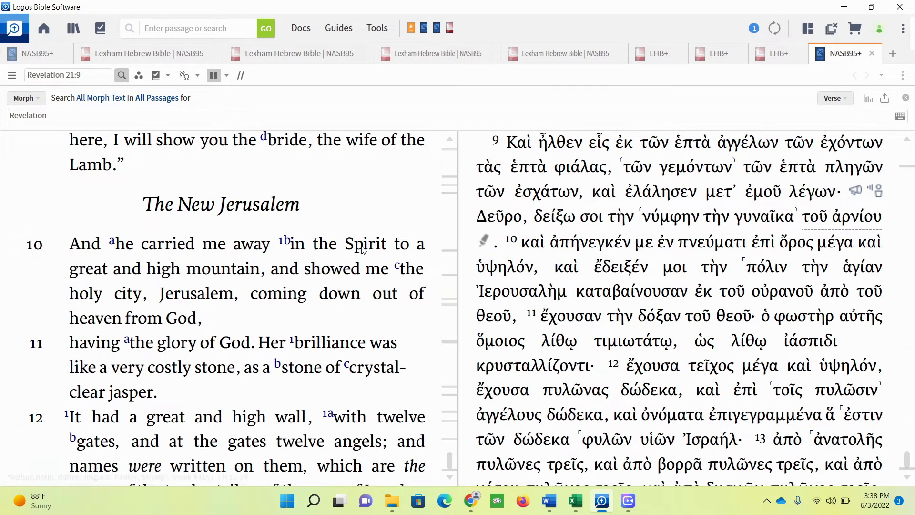
pyautogui.moveTo(302, 272)
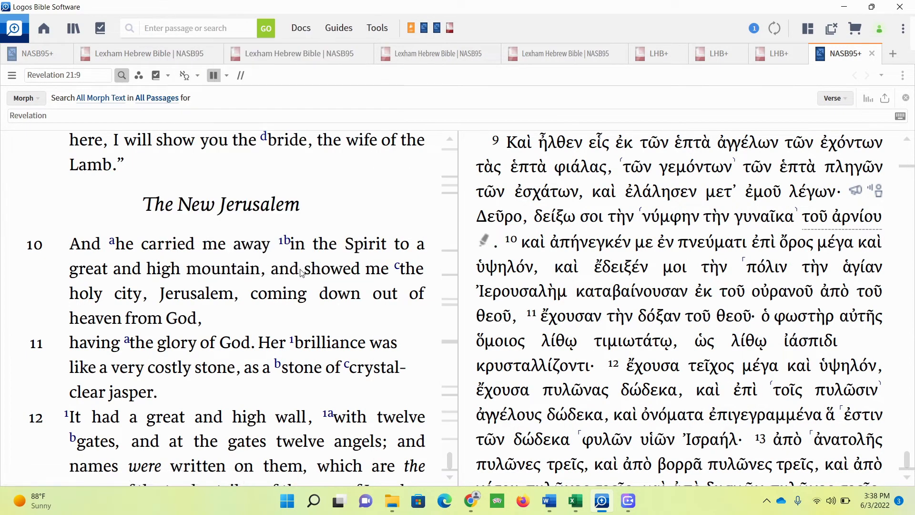
pyautogui.moveTo(133, 299)
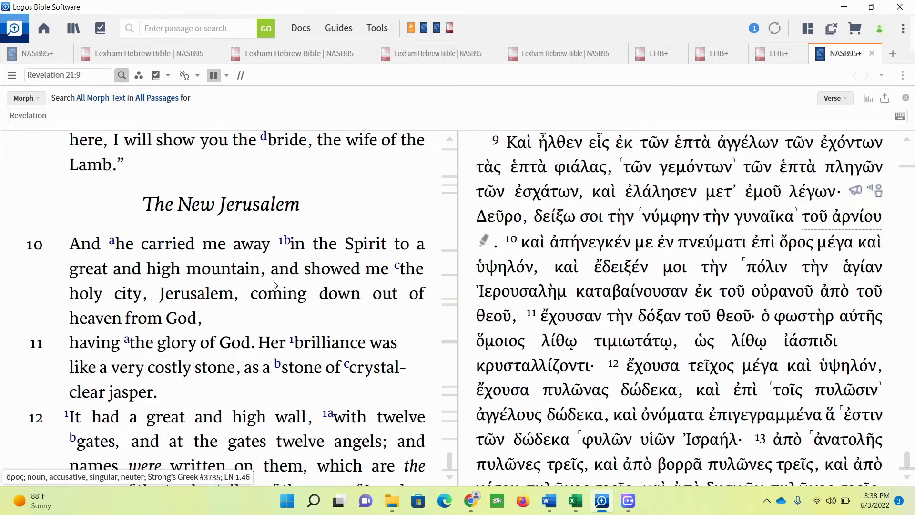
pyautogui.moveTo(309, 276)
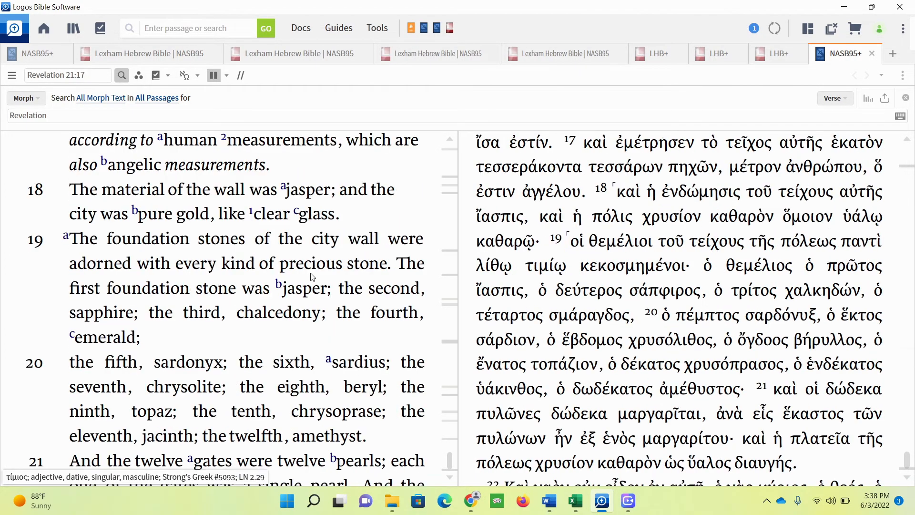
# Step: Read down to Revelation 21:21, then switch to Isaiah 60:1–5 in Hebrew beside NASB95
pyautogui.scroll(-3)
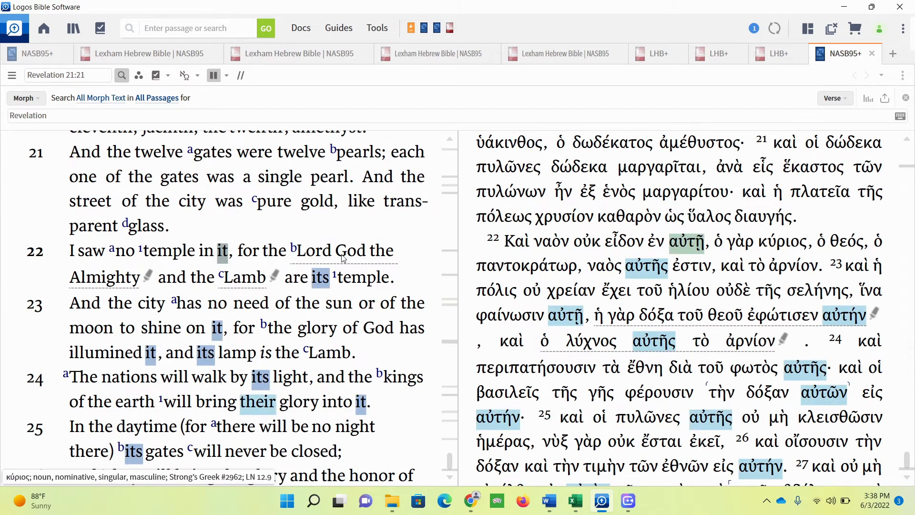
pyautogui.moveTo(245, 278)
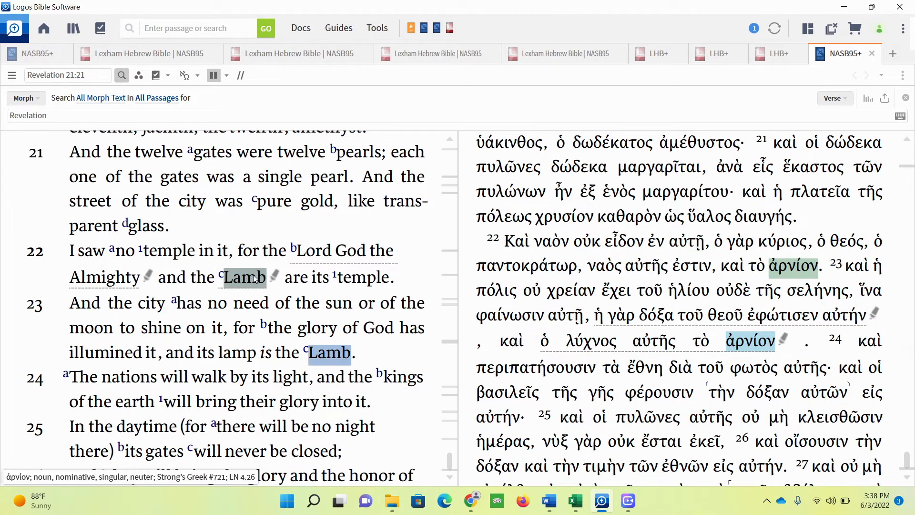
pyautogui.moveTo(268, 315)
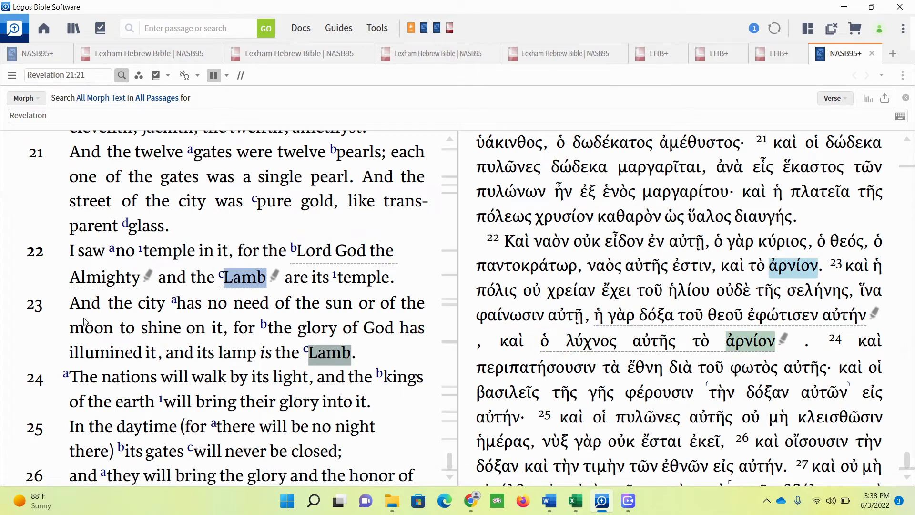
pyautogui.moveTo(185, 377)
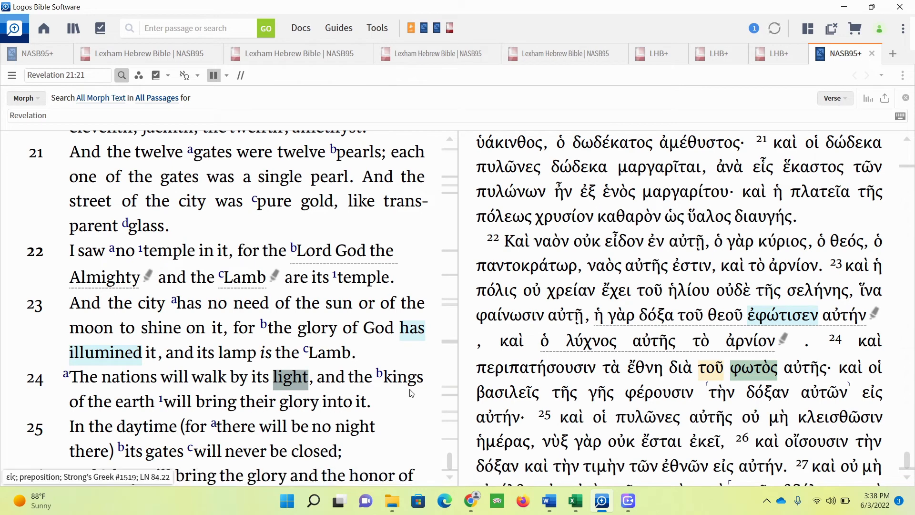
pyautogui.moveTo(350, 408)
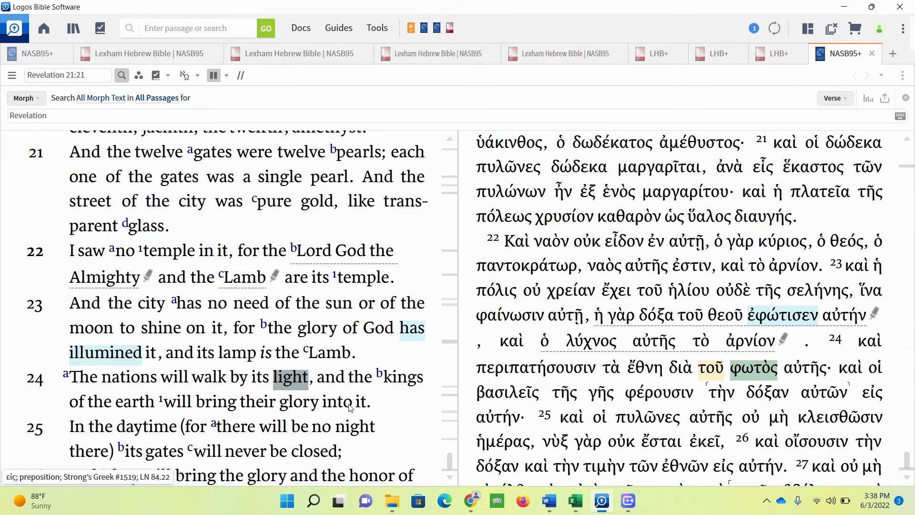
pyautogui.click(718, 54)
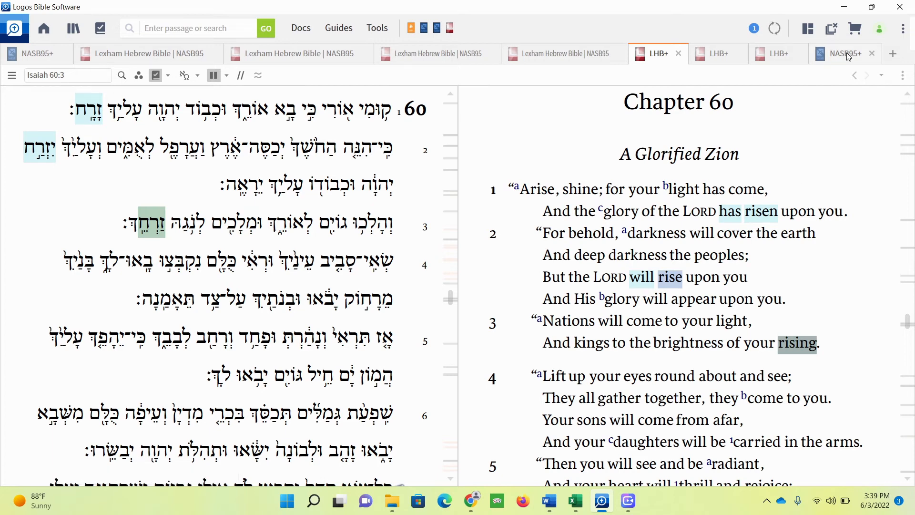
# Step: Return to Matthew 5:13–17, the salt and light sayings, NASB95 beside the Greek
pyautogui.click(843, 53)
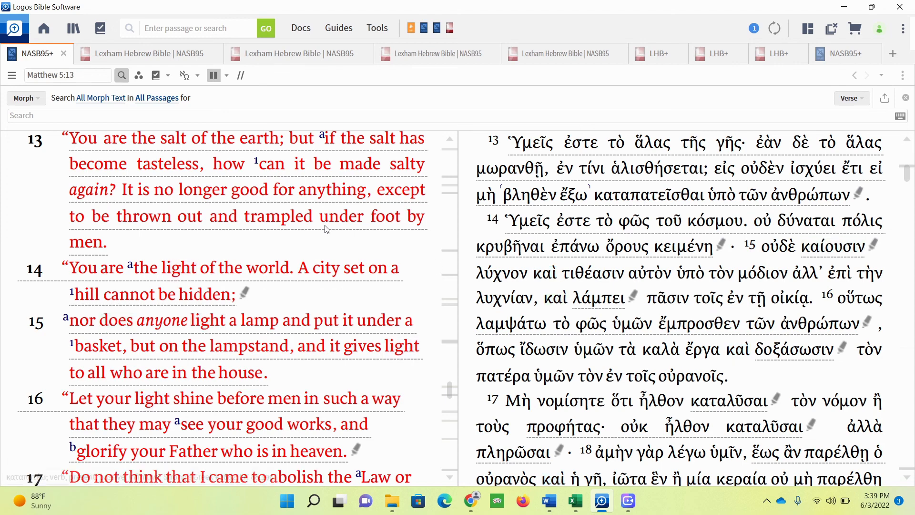
pyautogui.moveTo(355, 242)
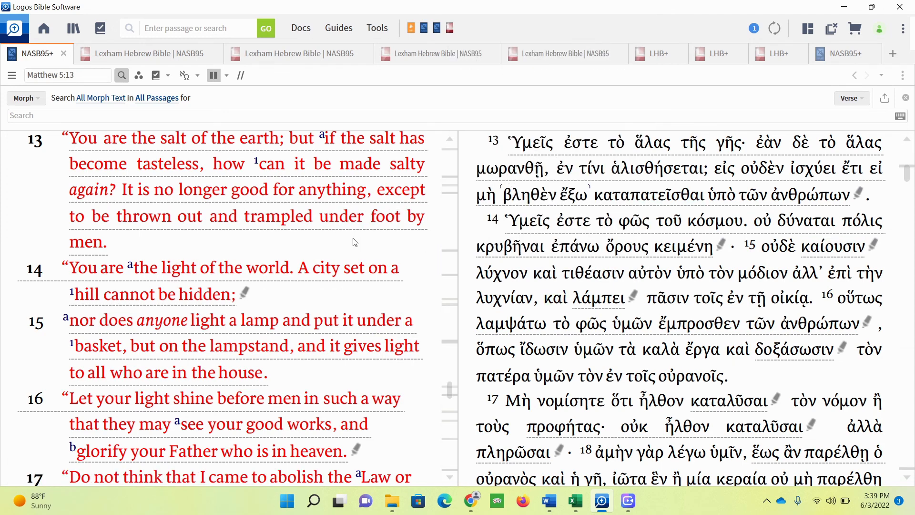